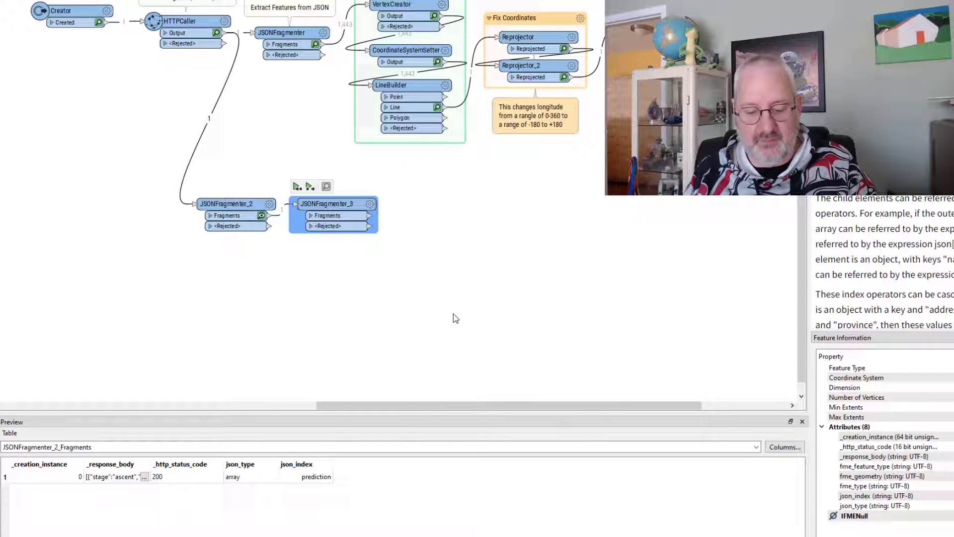
Confirm the JSONFragmenter parameters and move JSONFragmenter_2 up beneath JSONFragmenter near the HTTPCaller.
left_click(334, 205)
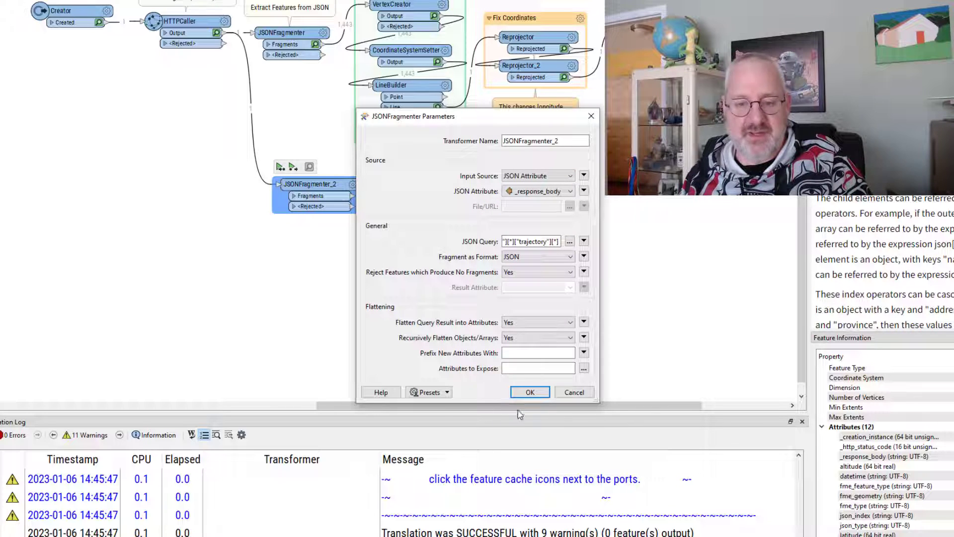
left_click(529, 391)
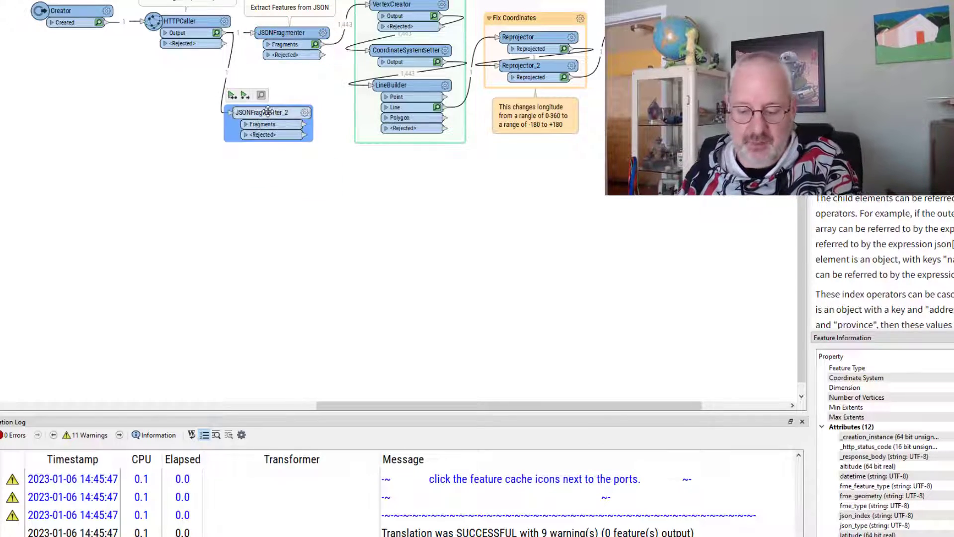